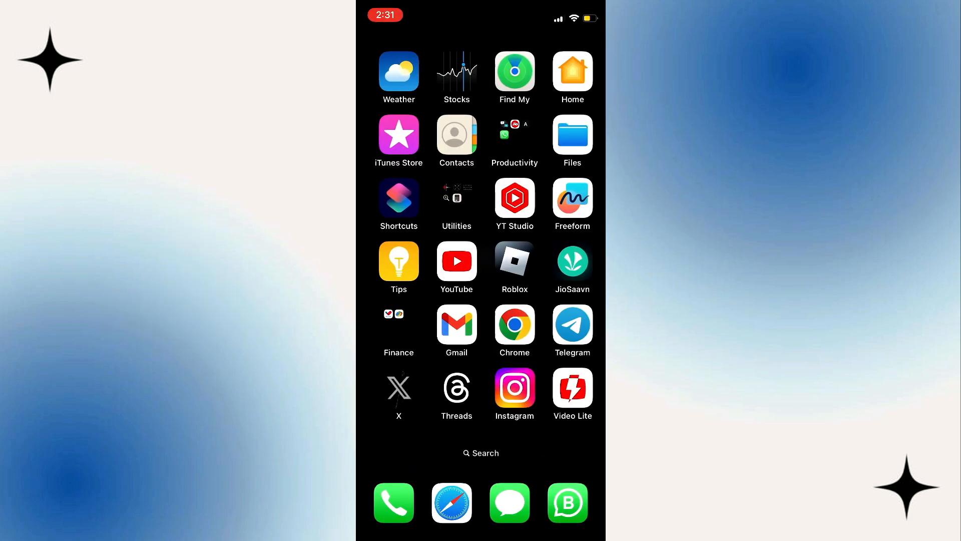
# Step: View Snapchat's App Store page showing version 12.86.0.47 installed with Open and no Update
pyautogui.hscroll(-3)
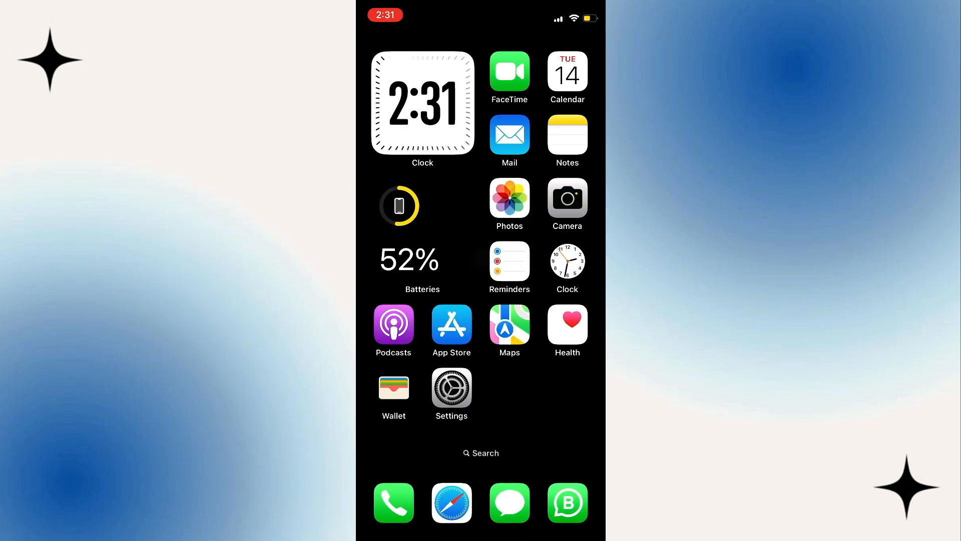
pyautogui.click(451, 325)
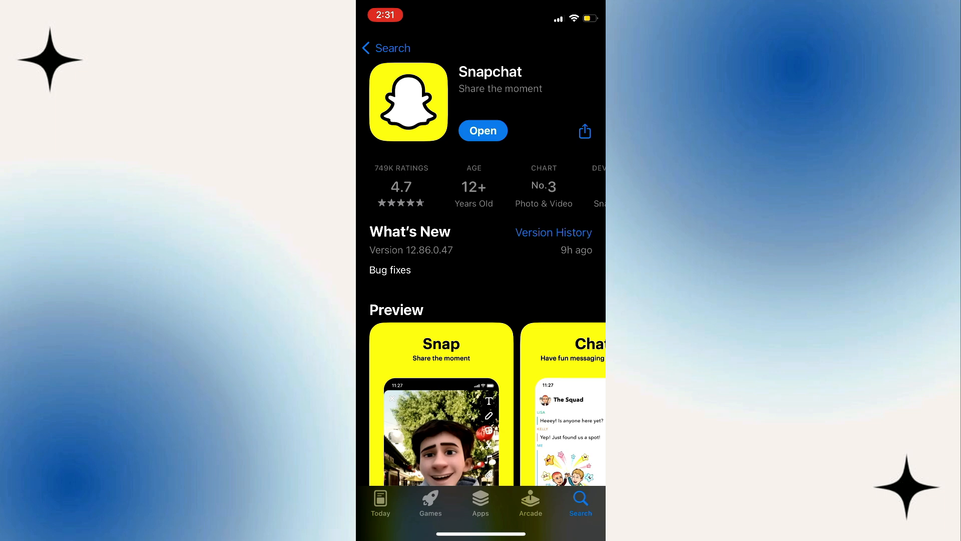
pyautogui.scroll(3)
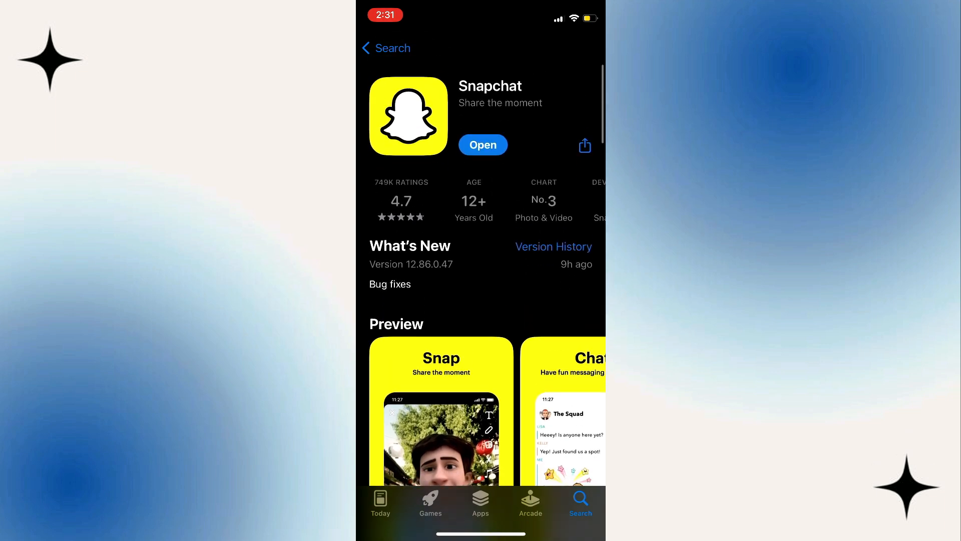
pyautogui.scroll(3)
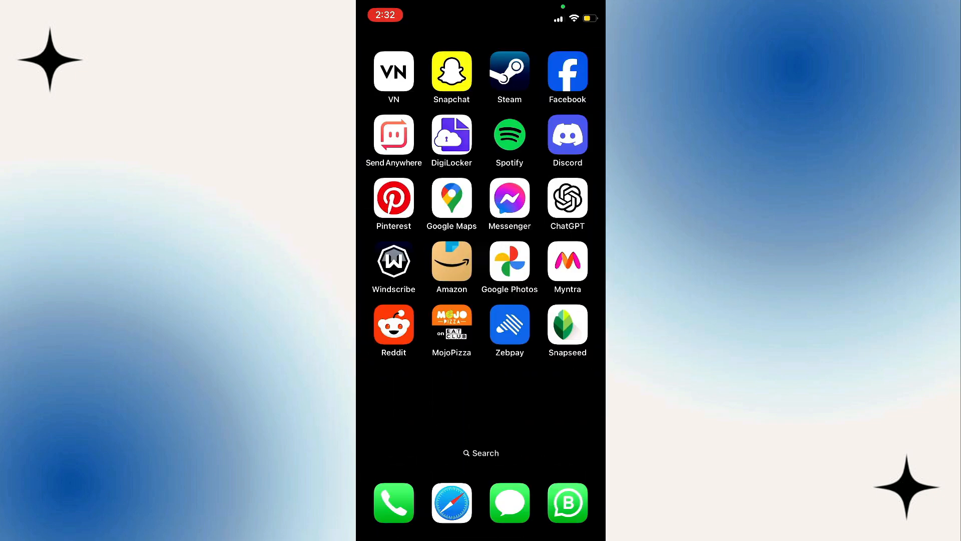
# Step: Launch Snapchat briefly, then show its home-screen quick-action menu with Remove App
pyautogui.click(451, 72)
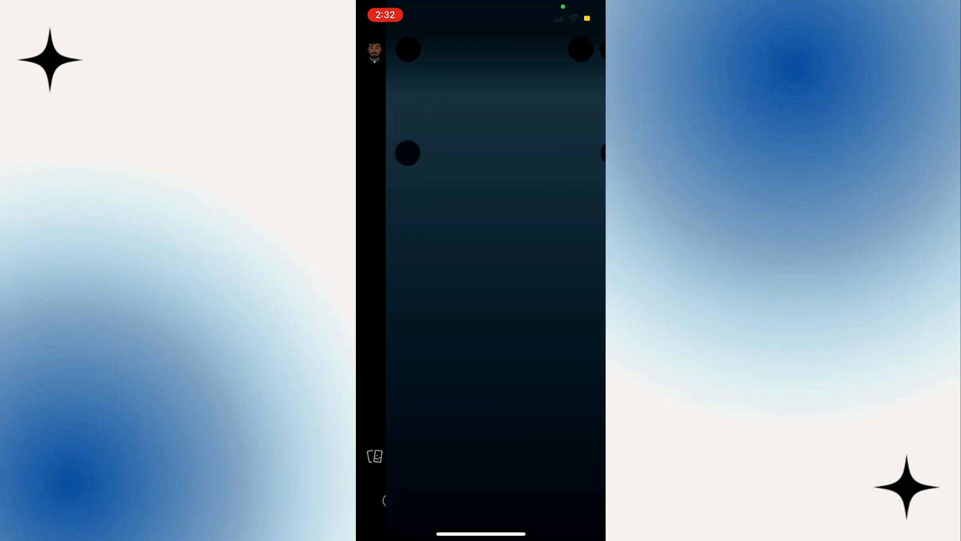
pyautogui.click(374, 52)
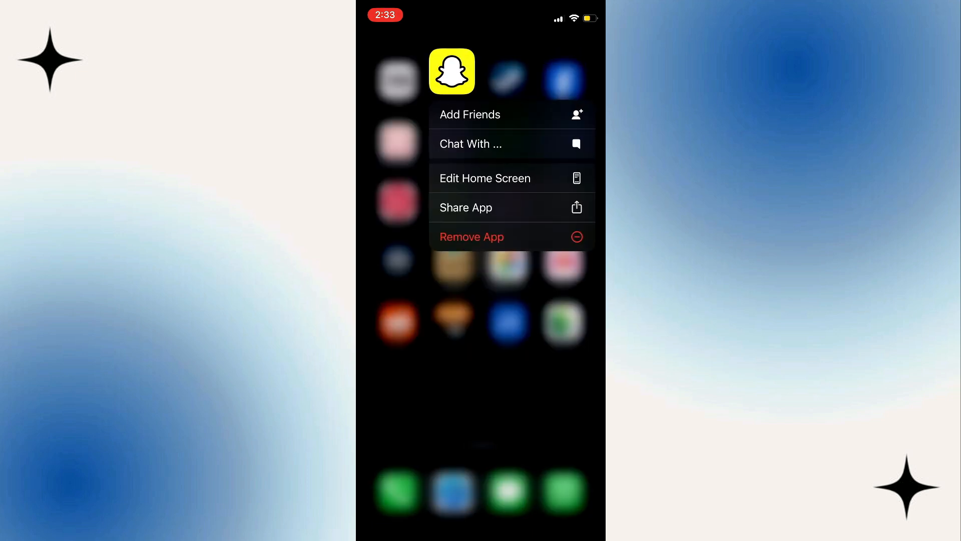
# Step: Bring up the Remove "Snapchat"? confirmation, then reach Snapchat's Settings list under My Account
pyautogui.click(472, 236)
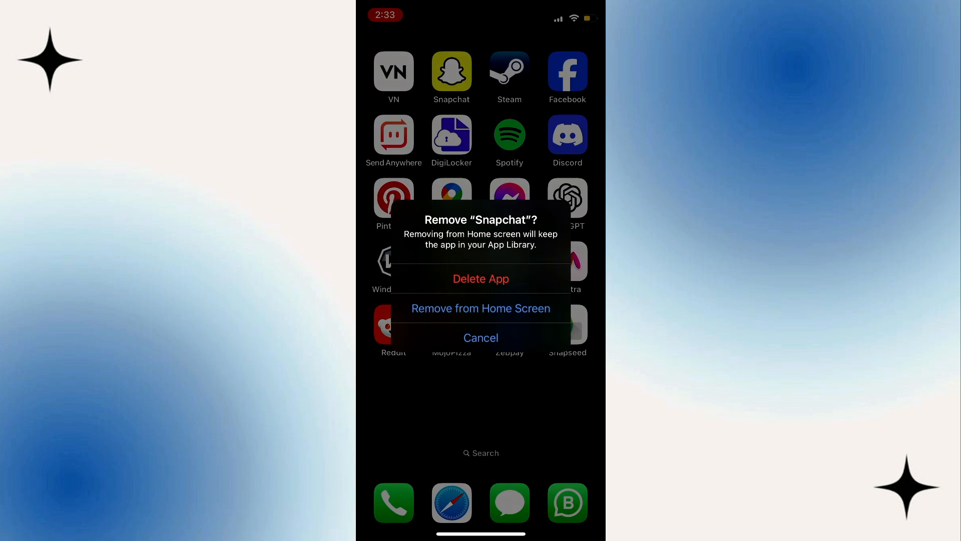
pyautogui.click(480, 337)
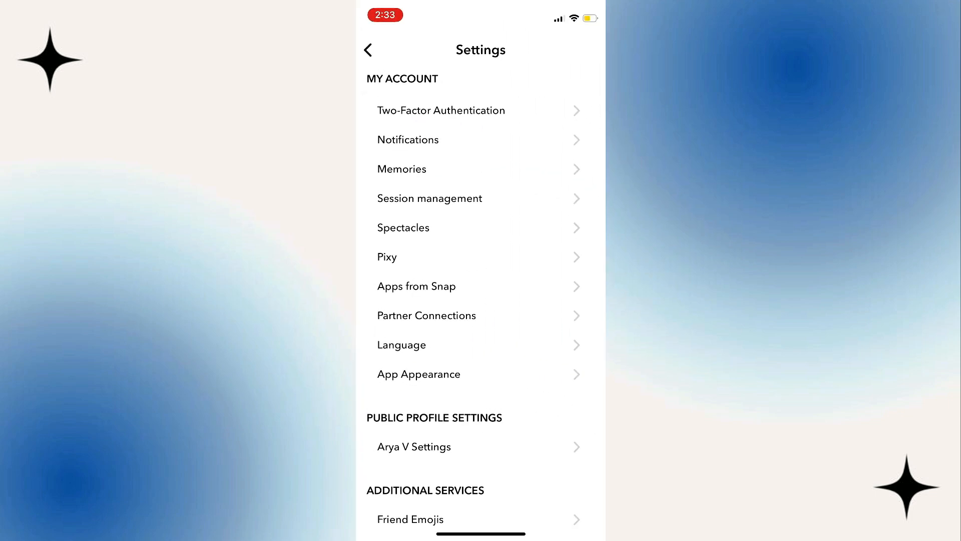
# Step: Log out of the Snapchat account, confirm, and log back in as the saved account
pyautogui.click(397, 448)
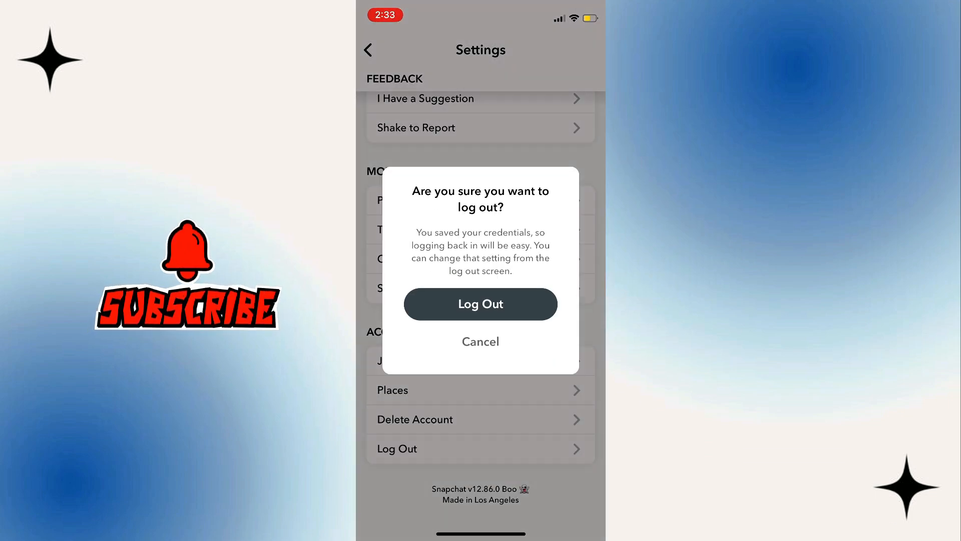
pyautogui.click(479, 304)
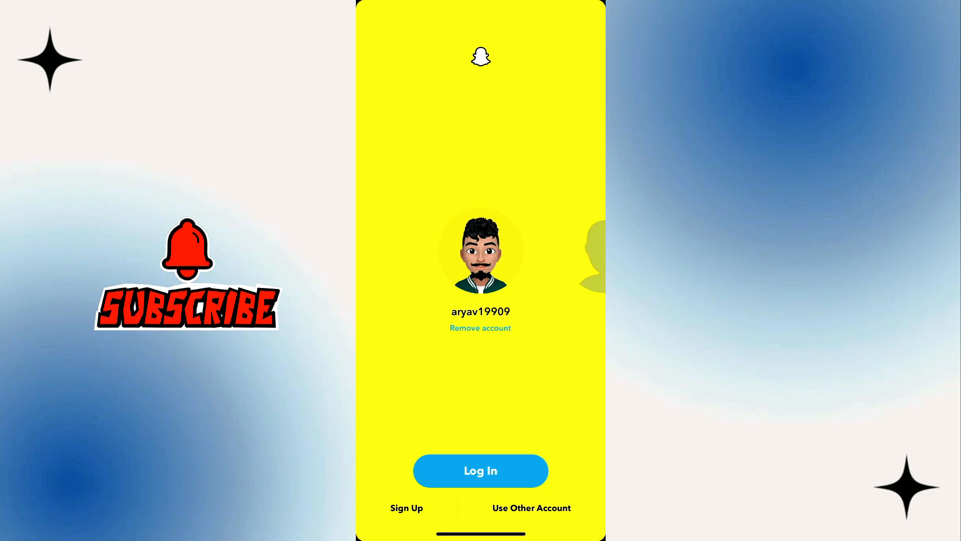
pyautogui.click(480, 470)
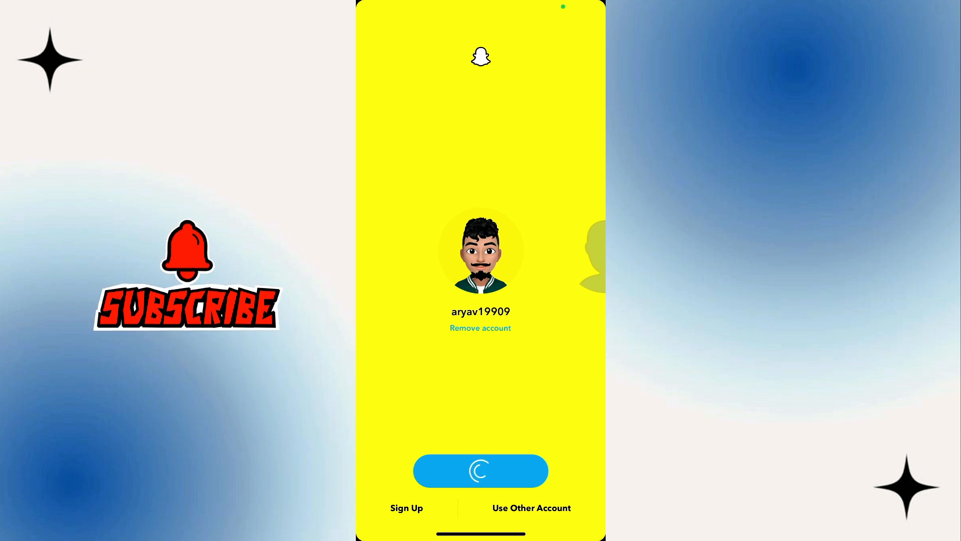